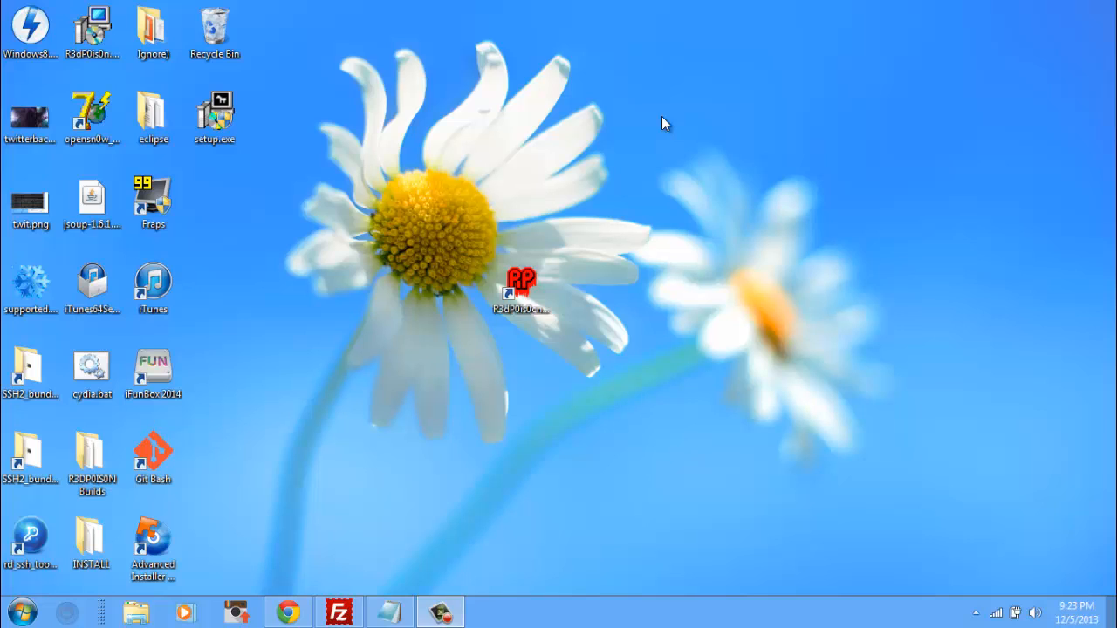
pyautogui.moveTo(644, 130)
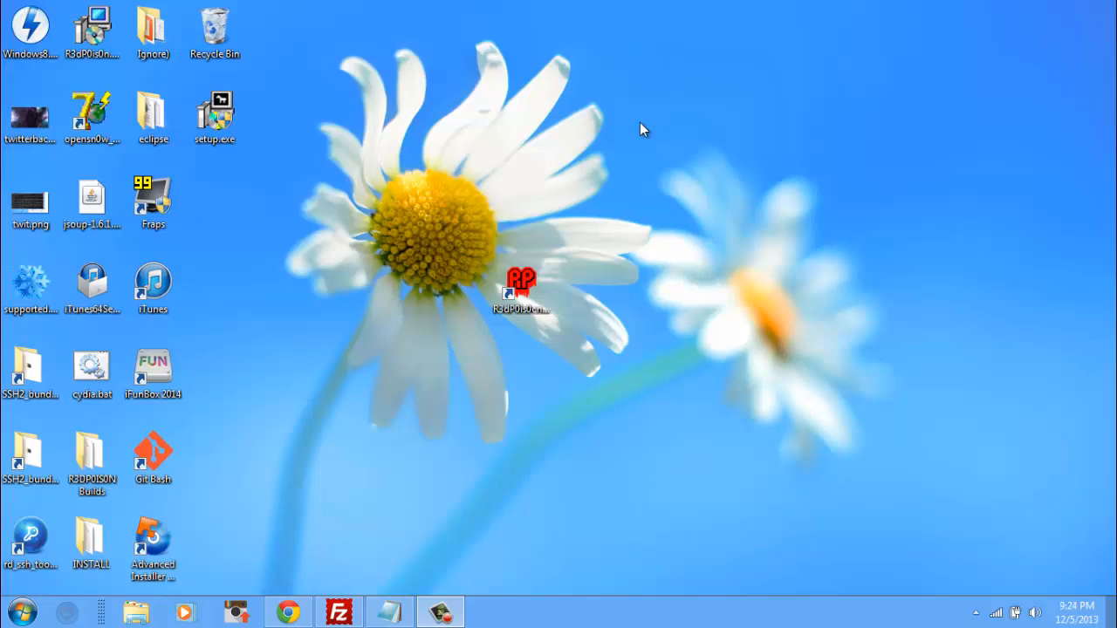
# Select the R3dP0is0n shortcut on the Windows desktop.
pyautogui.click(521, 292)
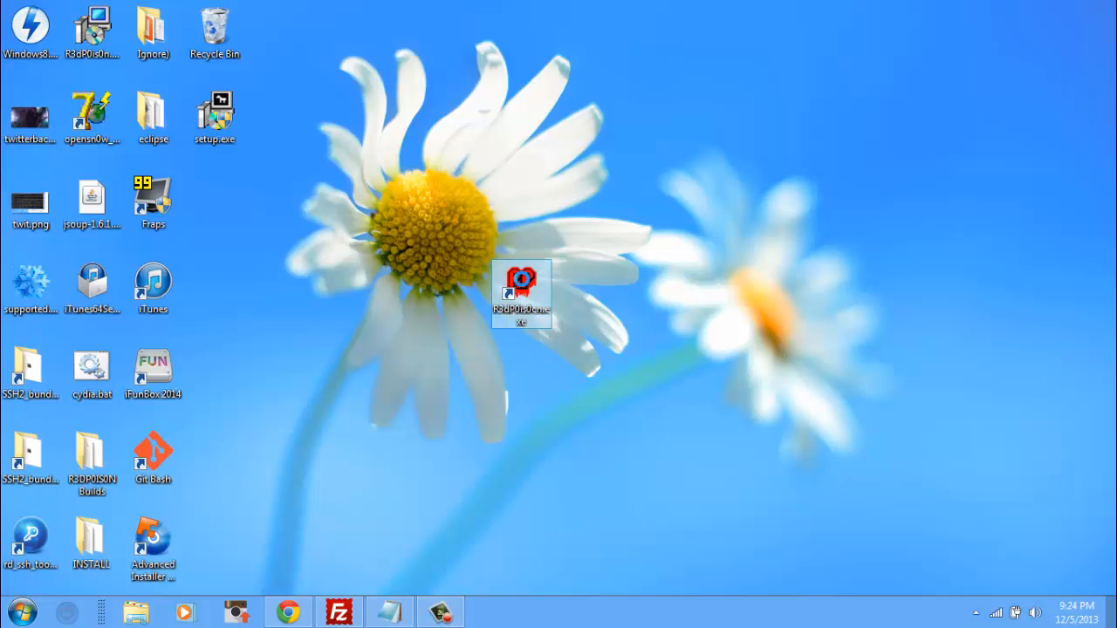
# Launch R3dP0is0n 1.2.5 with administrator rights from its shortcut menu.
pyautogui.rightClick(521, 292)
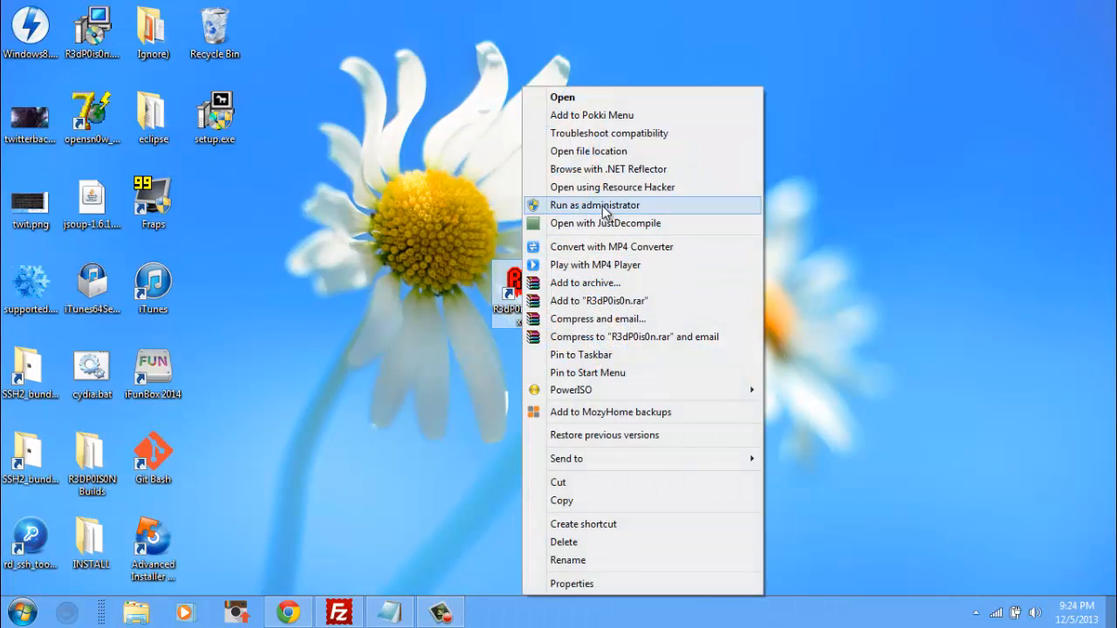
pyautogui.click(595, 205)
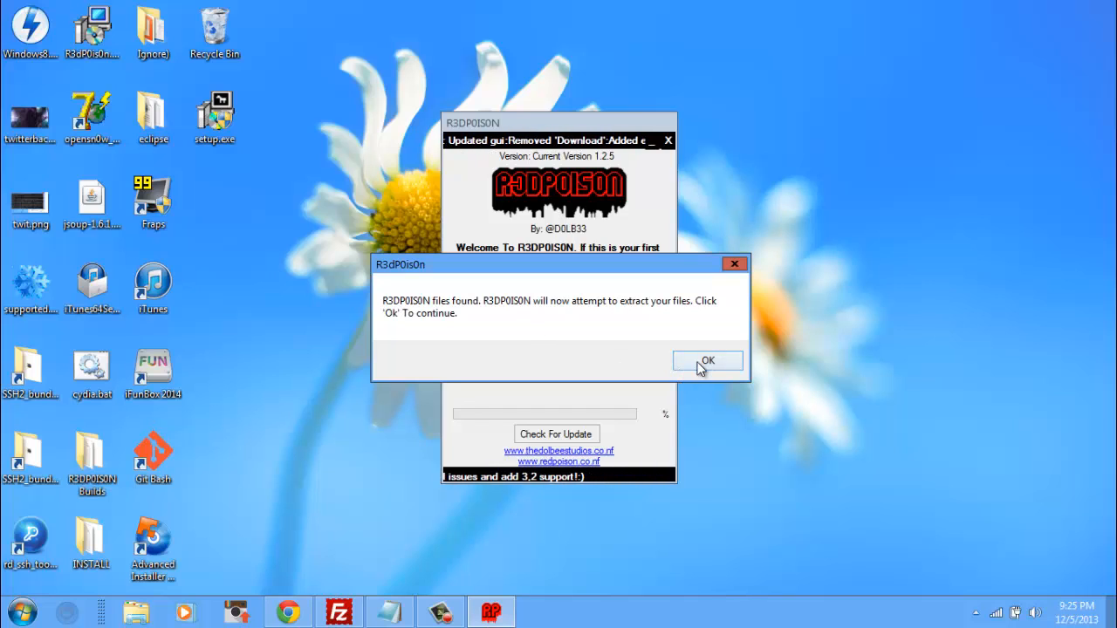
# Confirm the files-found message and extract the tool to C:\red\redpoison\redpoison\.
pyautogui.click(707, 360)
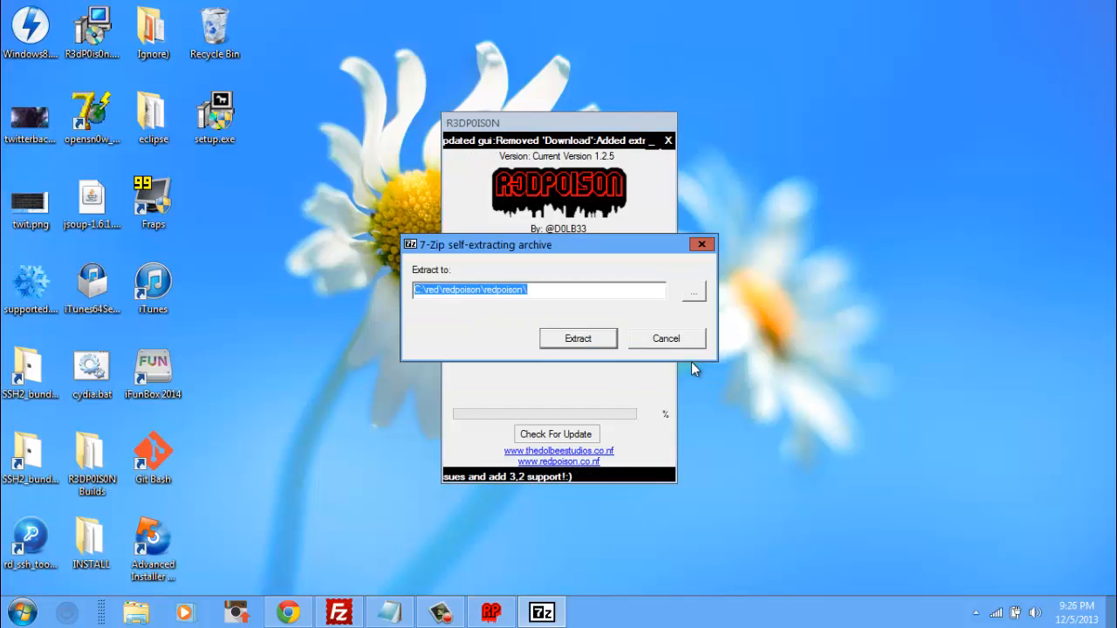
pyautogui.click(578, 338)
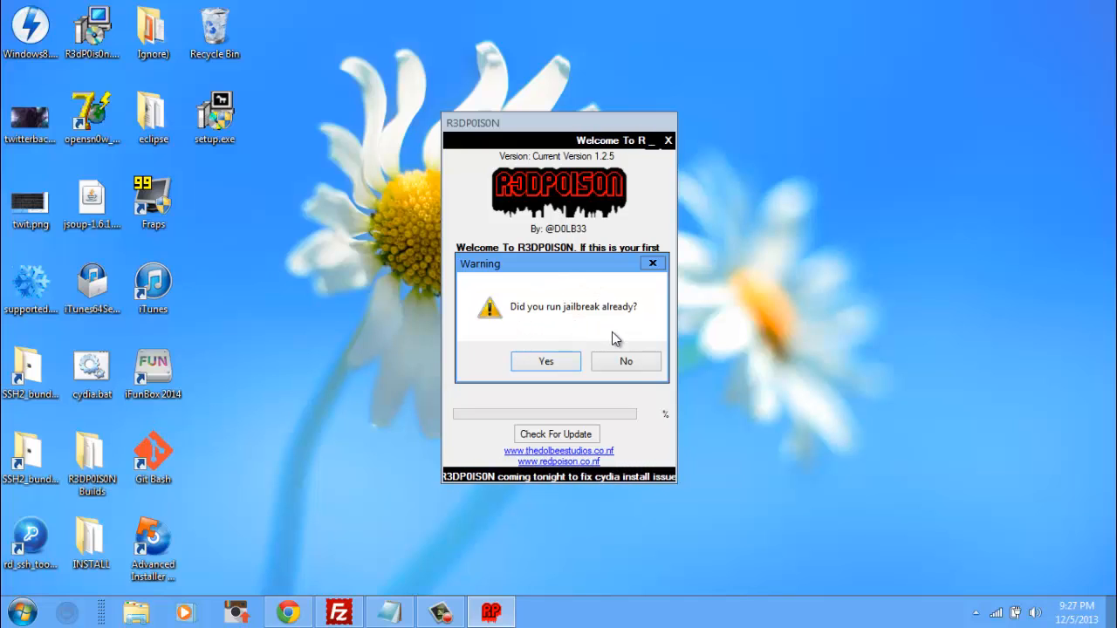
# Answer No to the prior-jailbreak question and start the jailbreak so the SSH ramdisk loads.
pyautogui.click(626, 362)
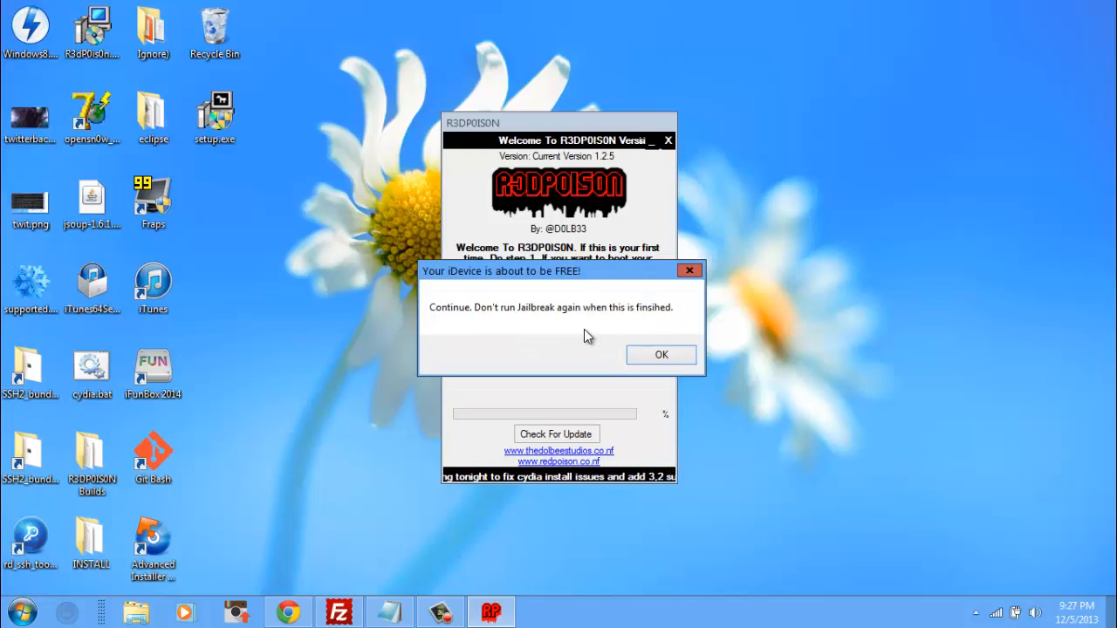
pyautogui.click(660, 354)
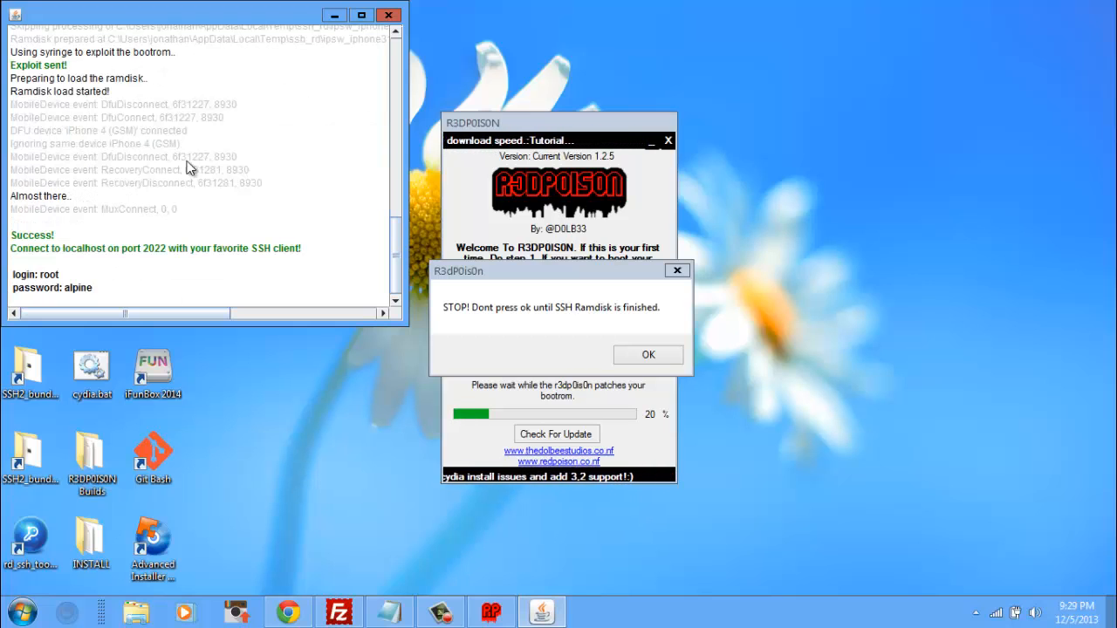
# Confirm the SSH ramdisk finished so the cmd.exe scripts mount the filesystem.
pyautogui.click(648, 354)
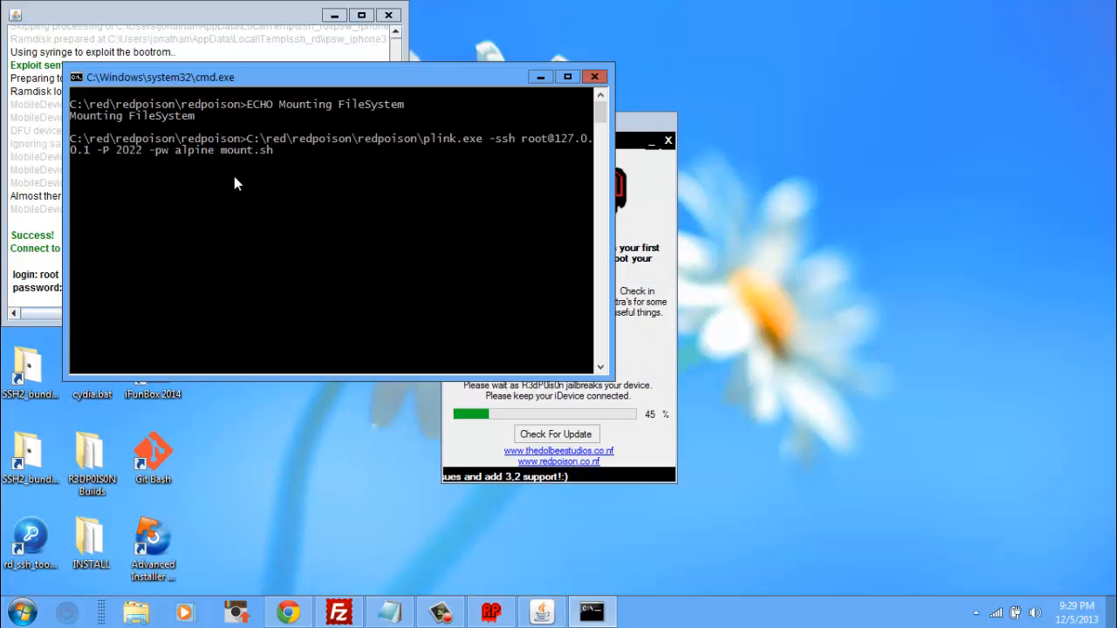
pyautogui.moveTo(170, 194)
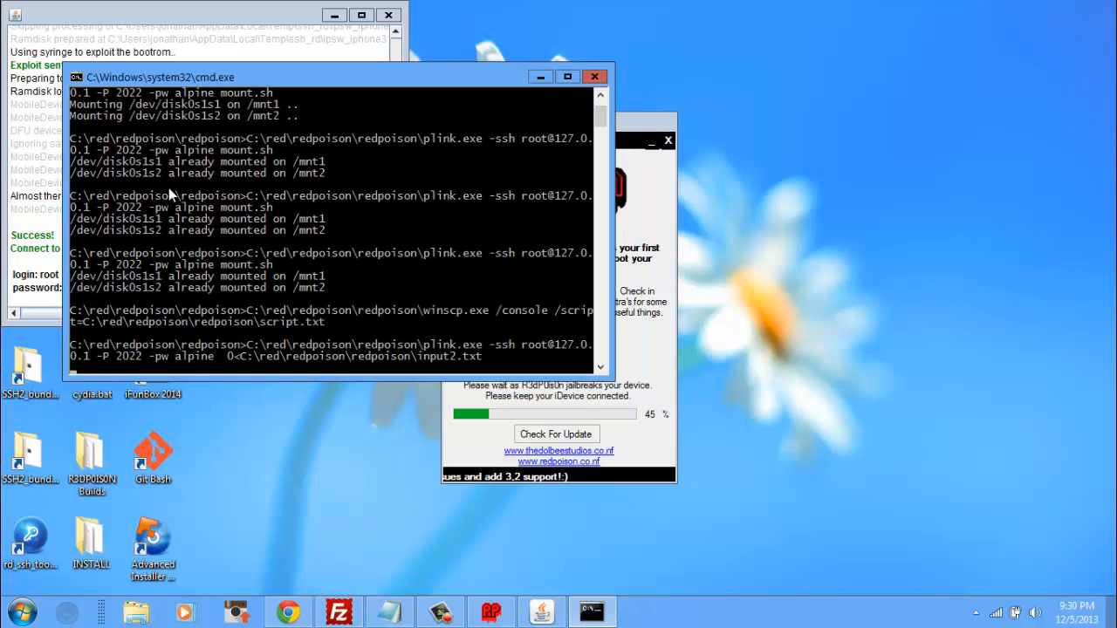
pyautogui.moveTo(184, 199)
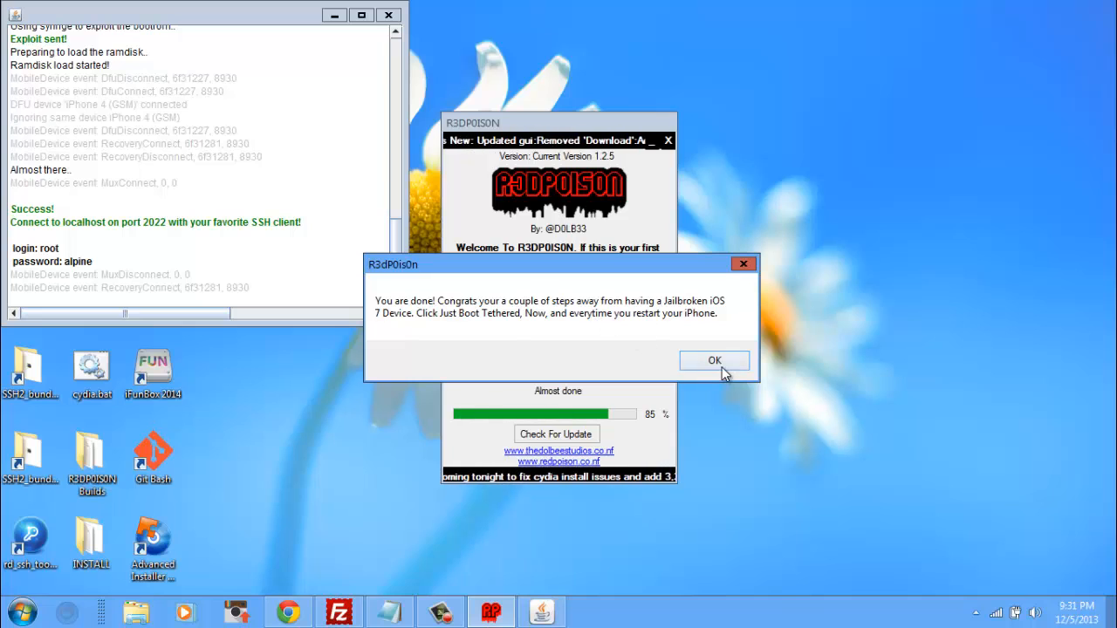
# Acknowledge the 'You are done' message to reach the Just Boot Tethered window.
pyautogui.click(713, 360)
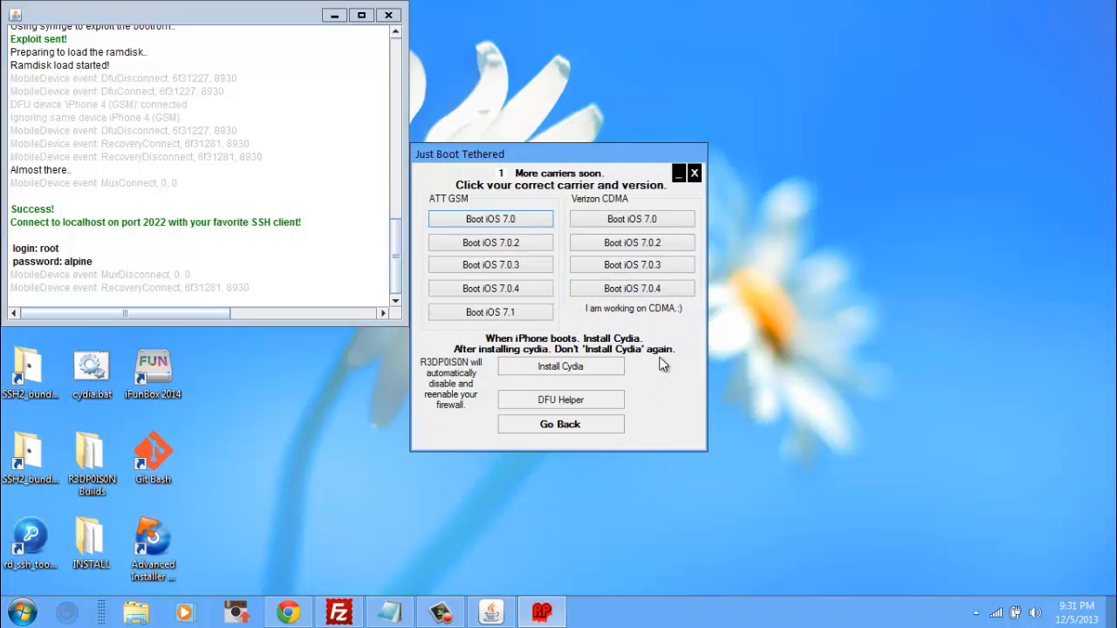
pyautogui.moveTo(616, 338)
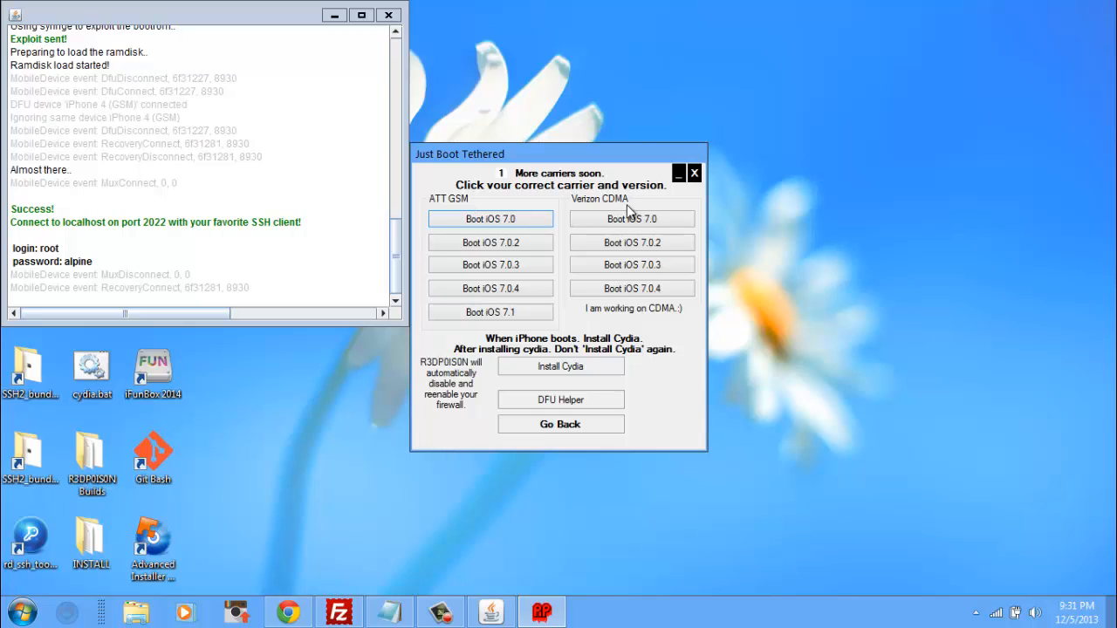
pyautogui.moveTo(623, 212)
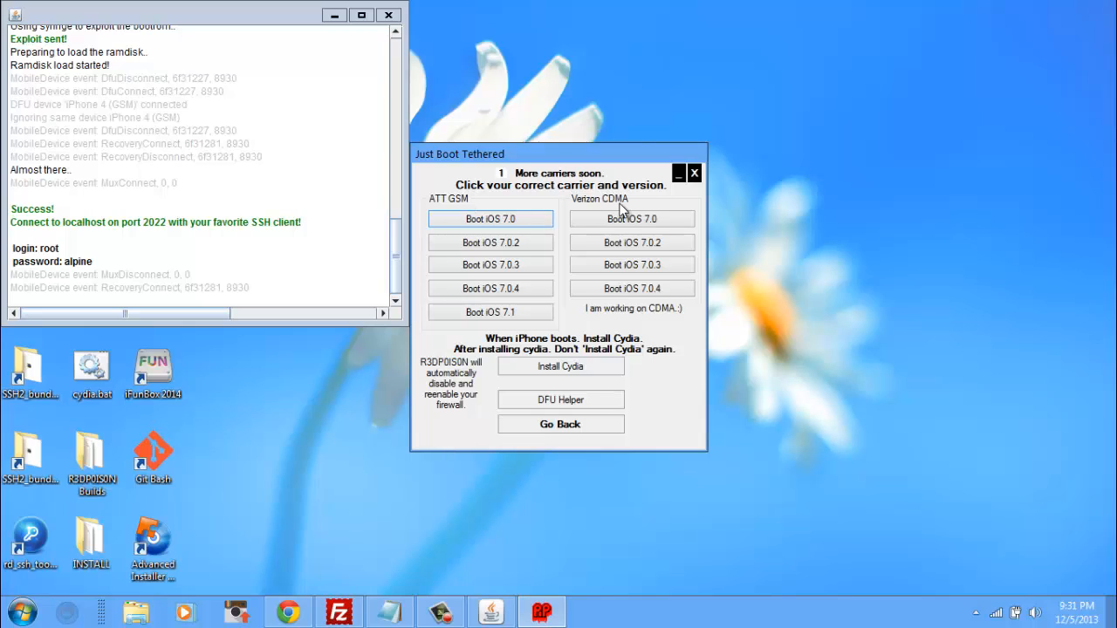
pyautogui.moveTo(574, 206)
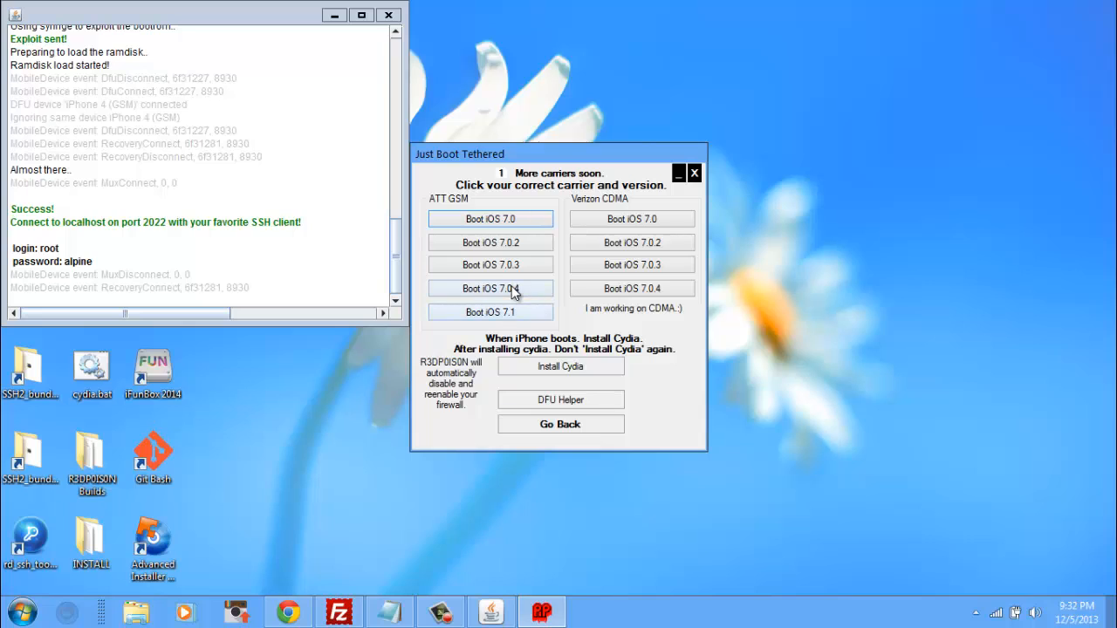
# Start the ATT GSM iOS 7.0.4 tethered boot and confirm the DFU mode question.
pyautogui.click(489, 288)
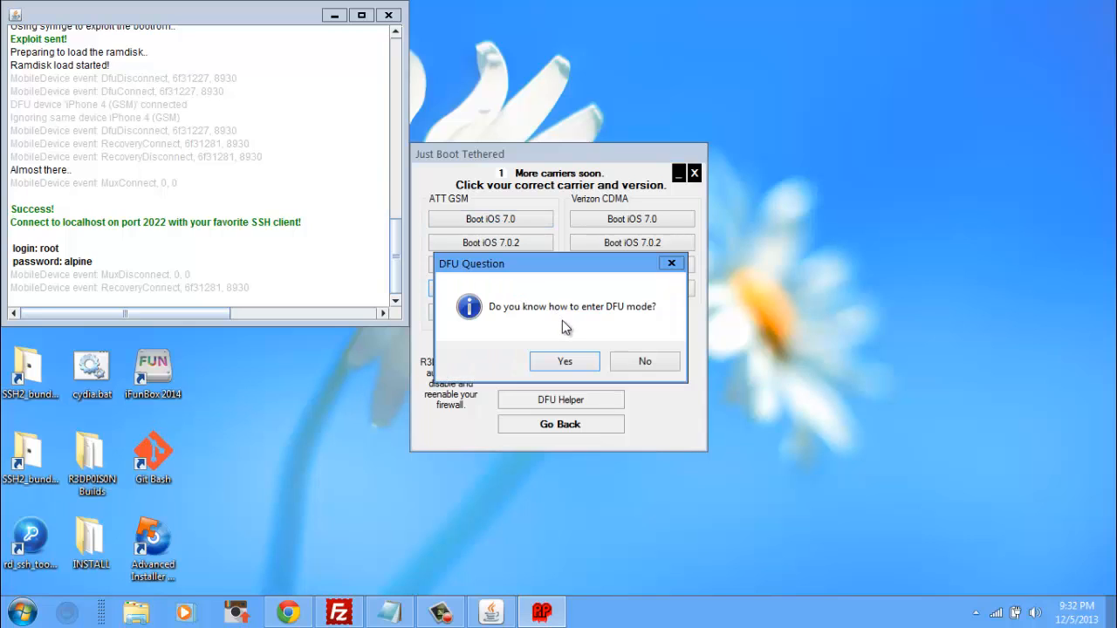
pyautogui.moveTo(586, 339)
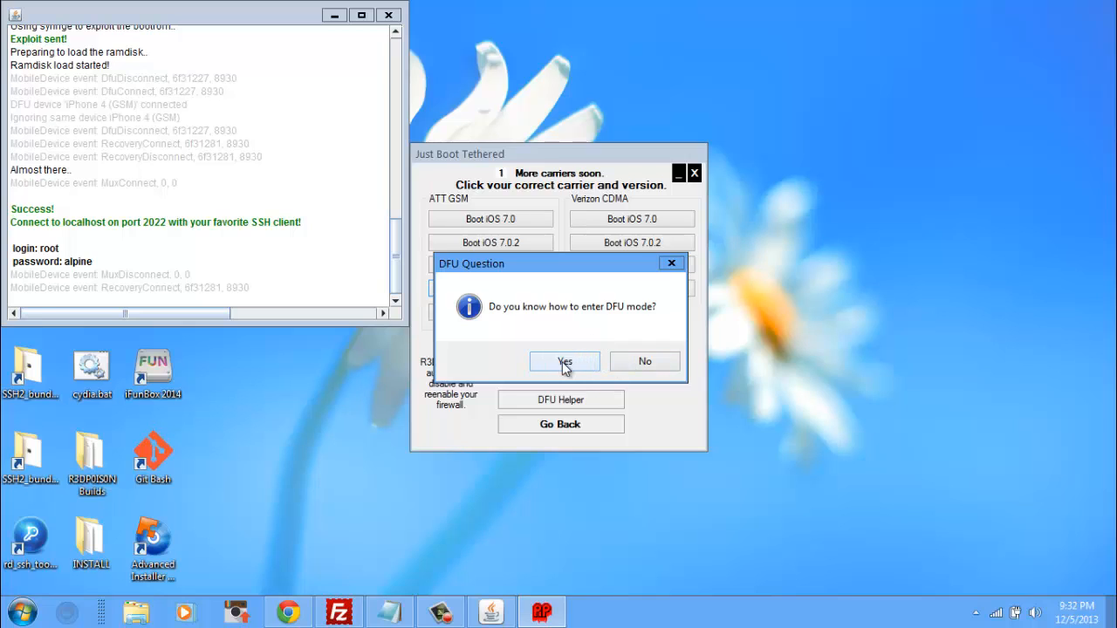
pyautogui.click(563, 362)
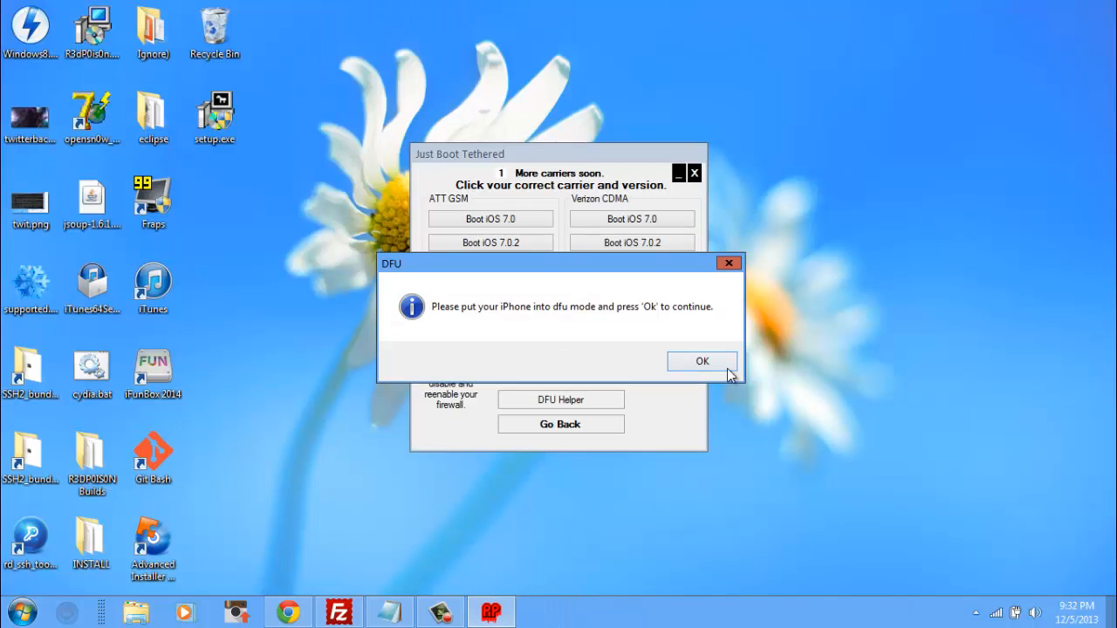
# Run the boot with the phone in DFU mode, then close the Command Prompt.
pyautogui.click(702, 360)
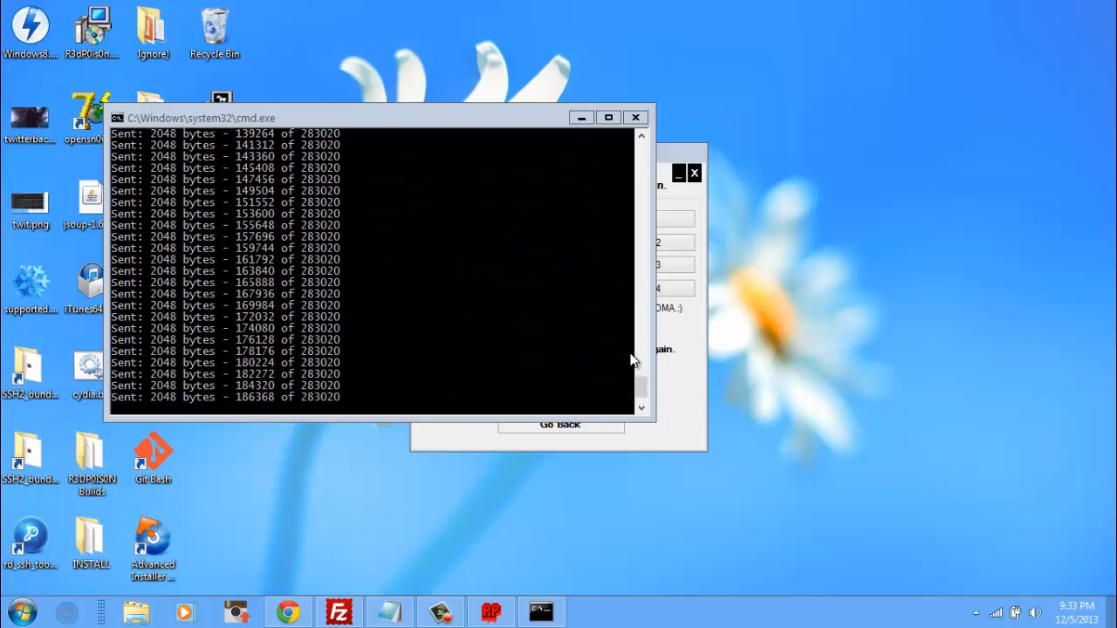
pyautogui.click(636, 117)
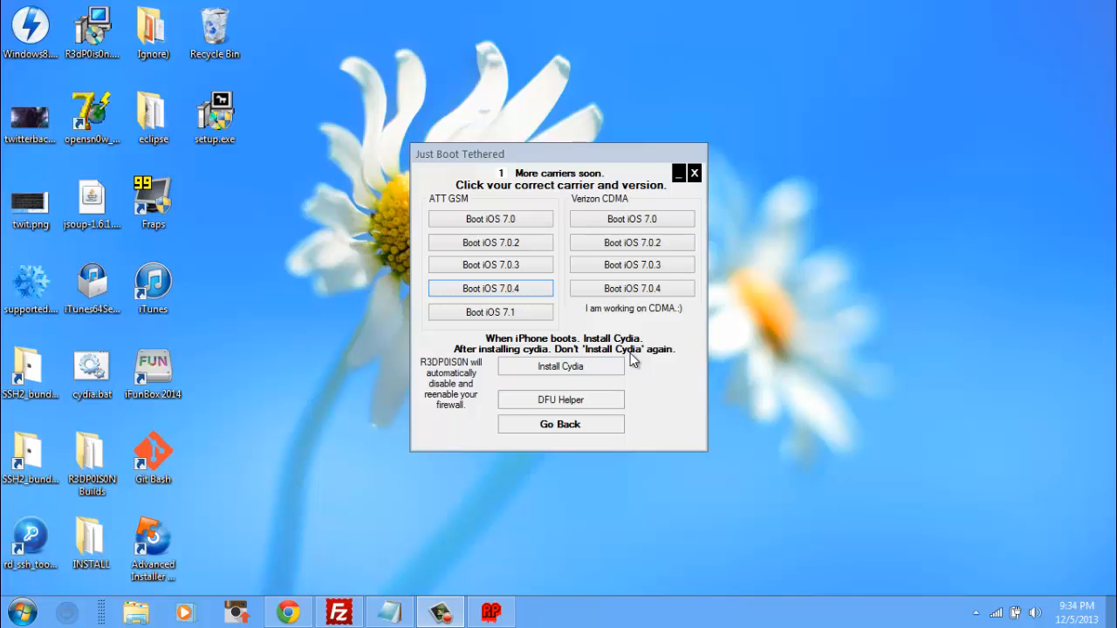
pyautogui.moveTo(813, 184)
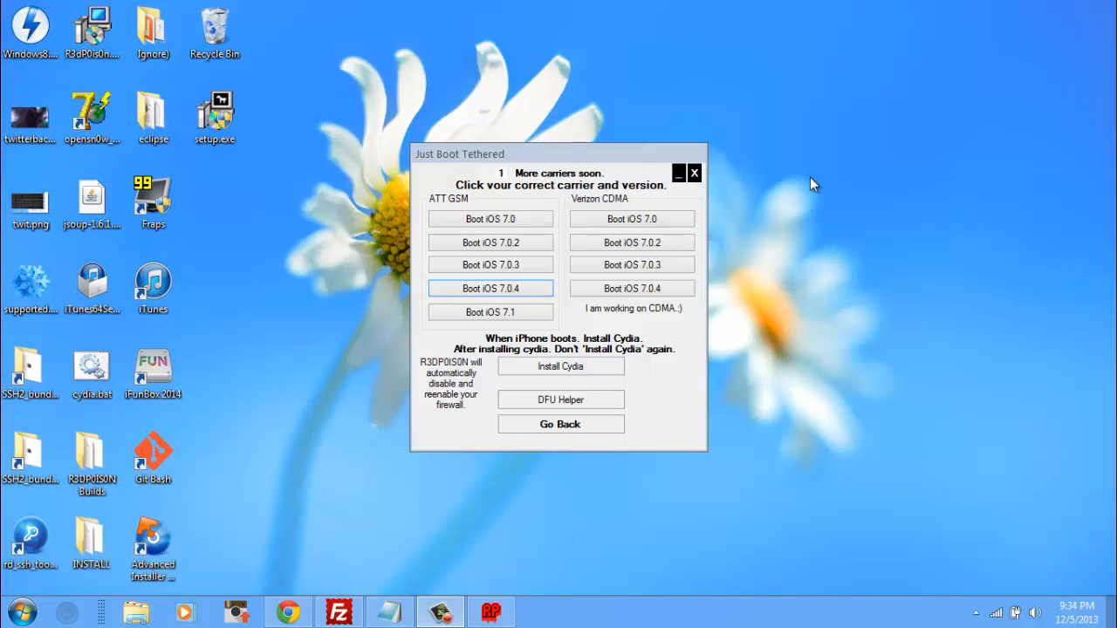
pyautogui.moveTo(666, 133)
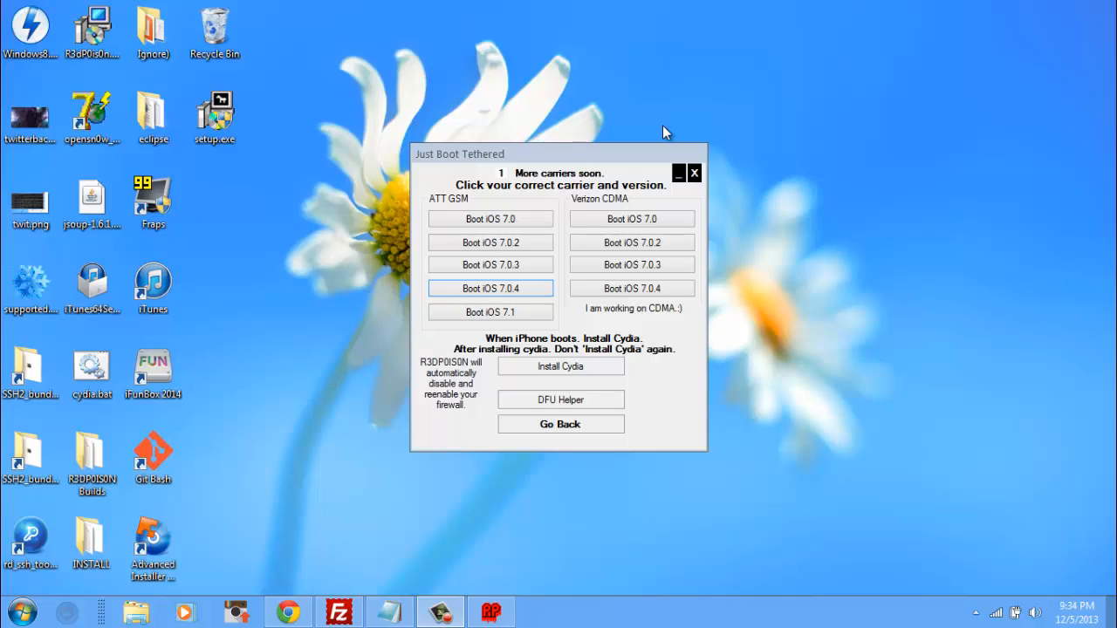
pyautogui.moveTo(631, 229)
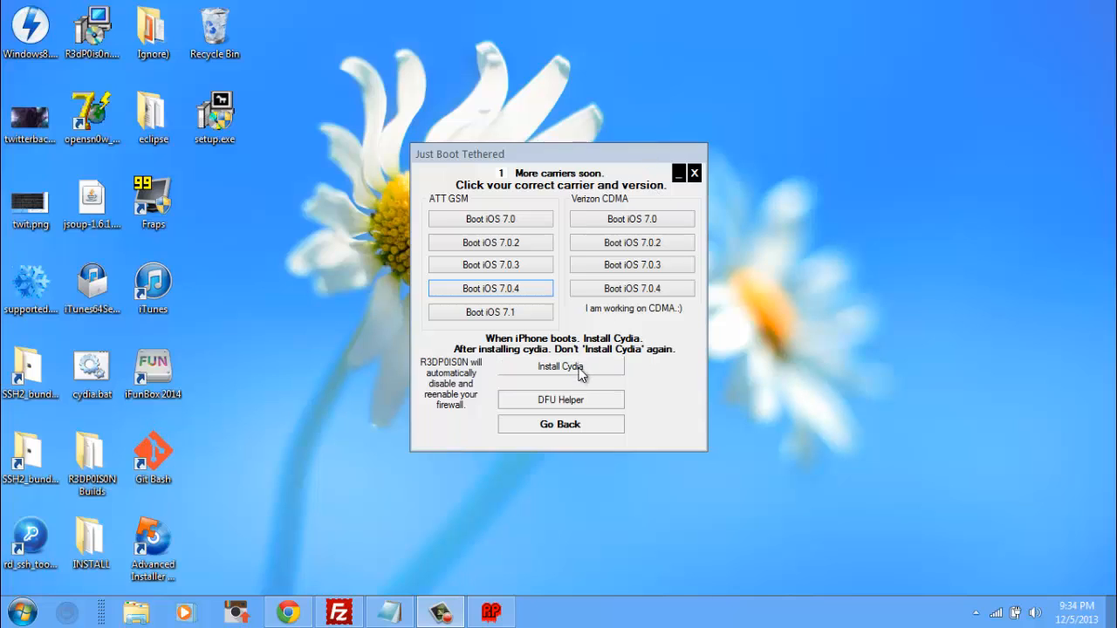
# Start the Cydia installation and accept its notice about the following steps.
pyautogui.click(559, 365)
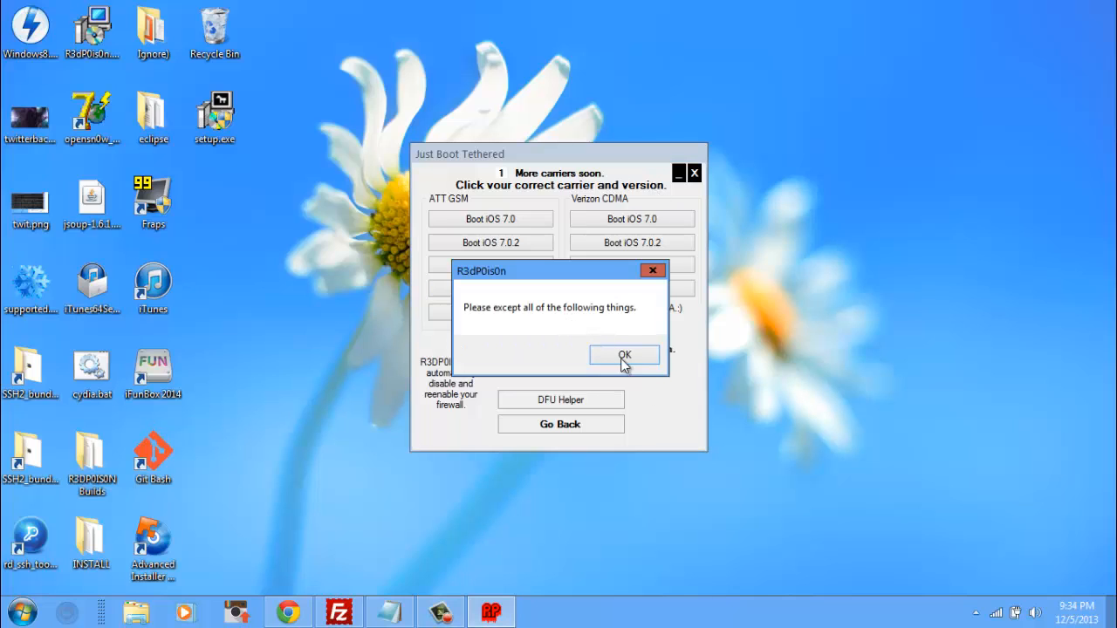
pyautogui.moveTo(558, 323)
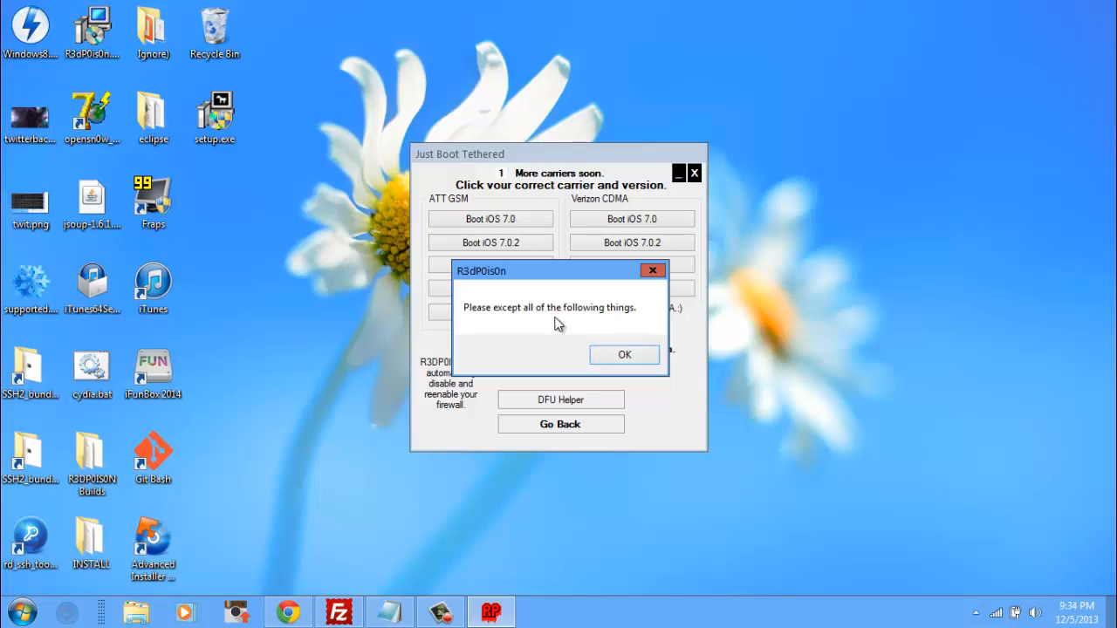
pyautogui.click(624, 355)
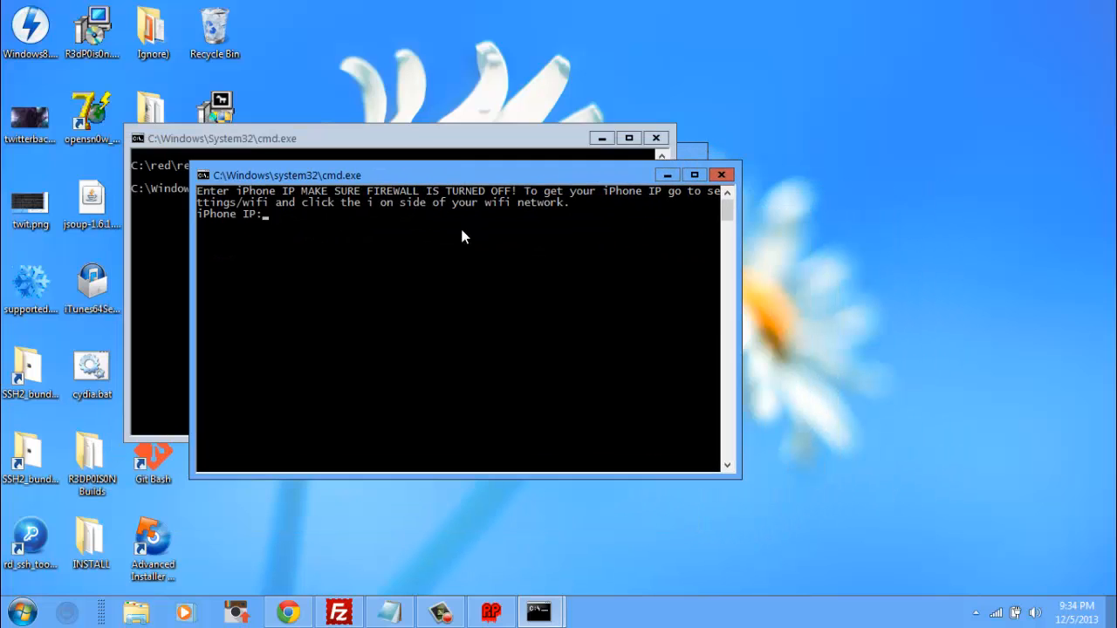
pyautogui.moveTo(414, 199)
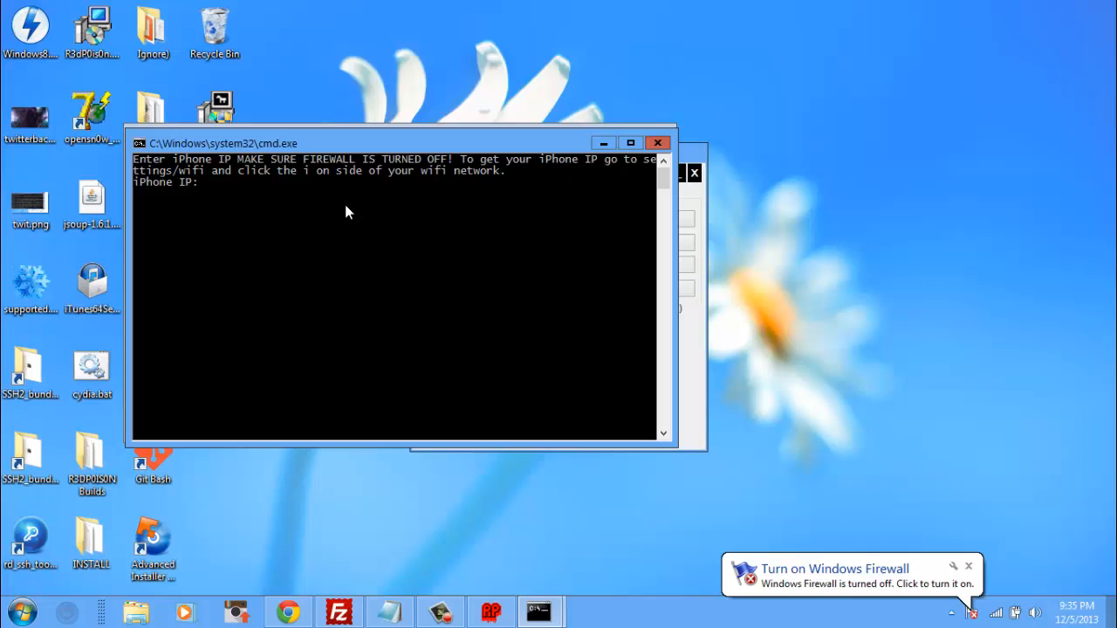
# Enter the iPhone IP address 192.168.0.10 at the Command Prompt prompt.
pyautogui.write('19')
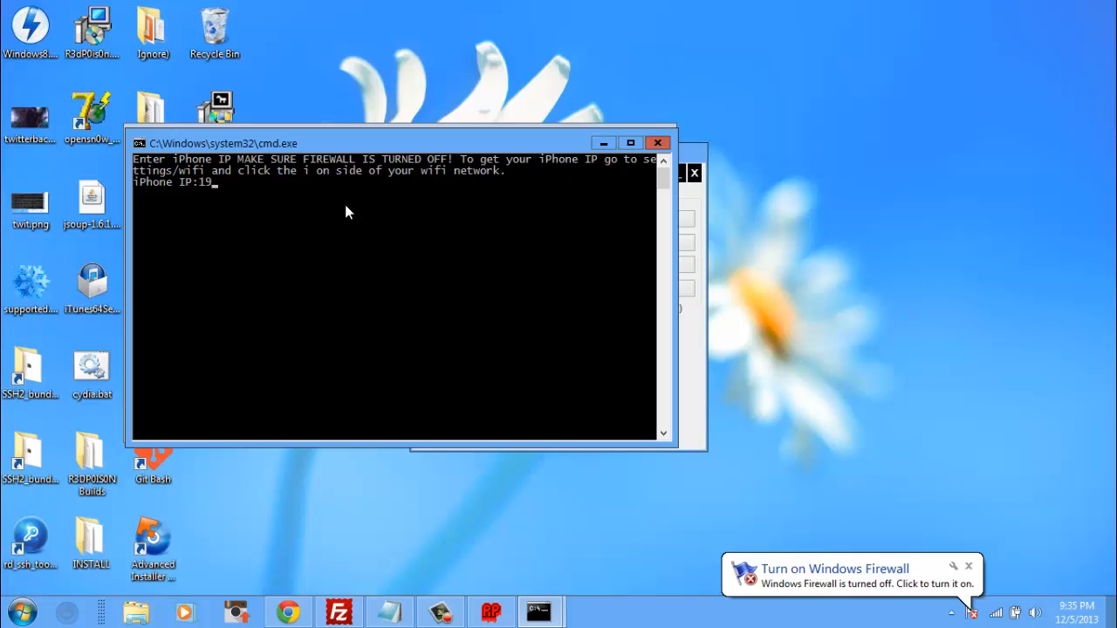
pyautogui.write('2.')
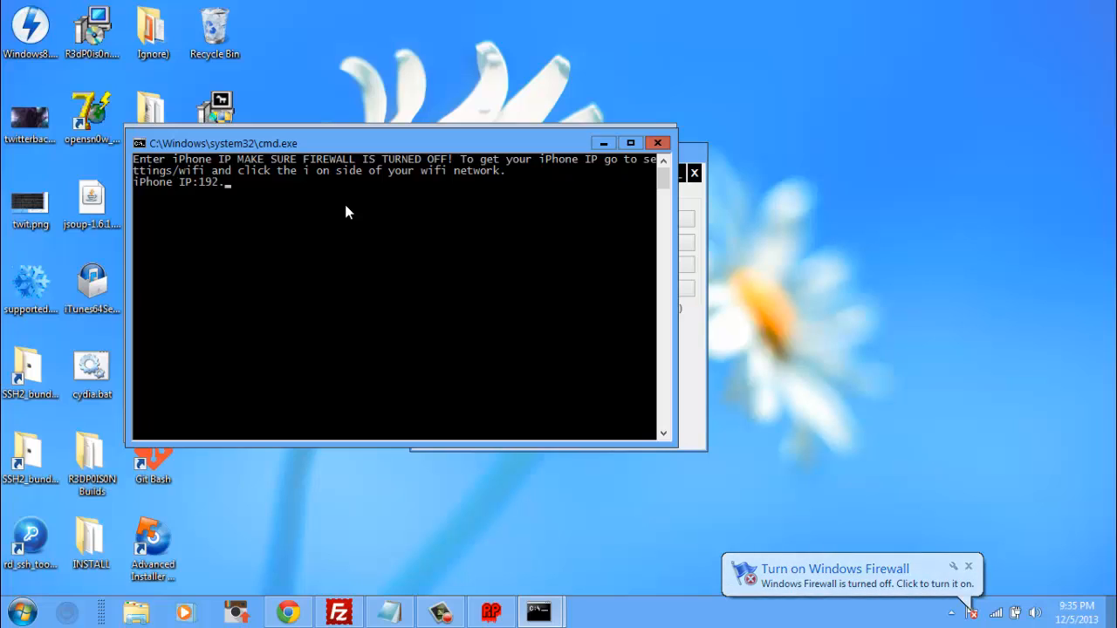
pyautogui.write('168')
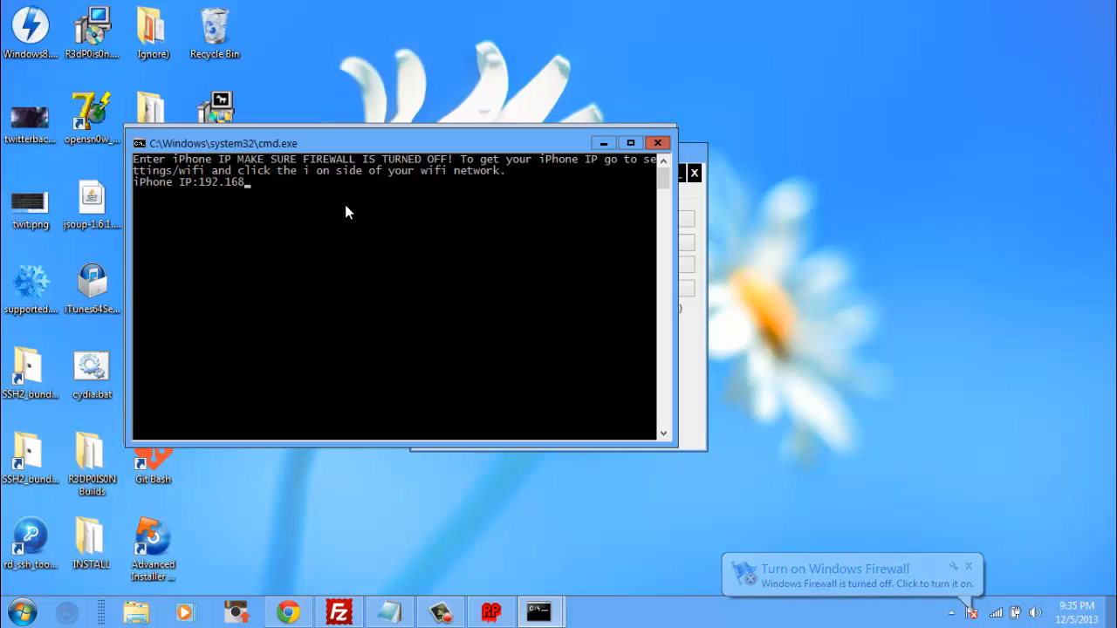
pyautogui.write('0.1')
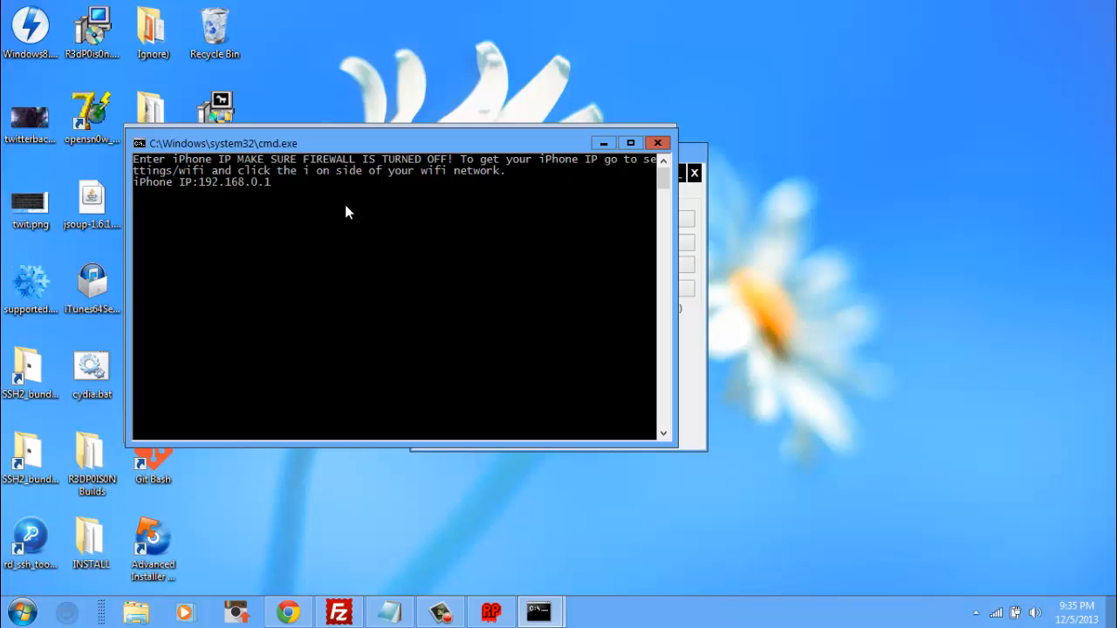
pyautogui.write('0')
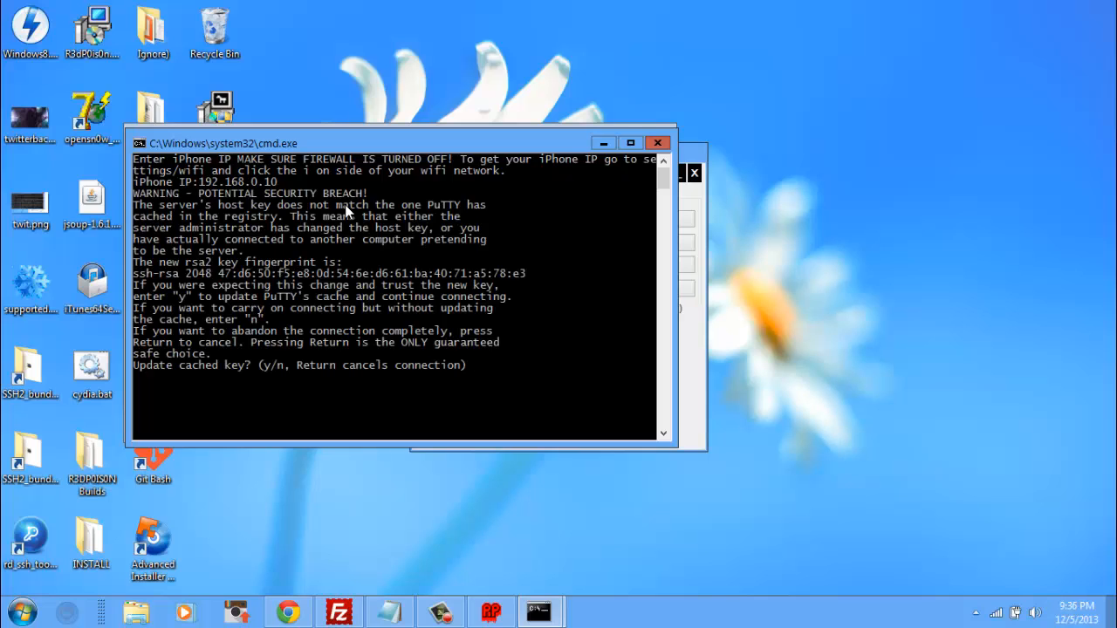
# Answer y to the 'Update cached key?' prompt so the SSH connection to the iPhone continues.
pyautogui.write('y')
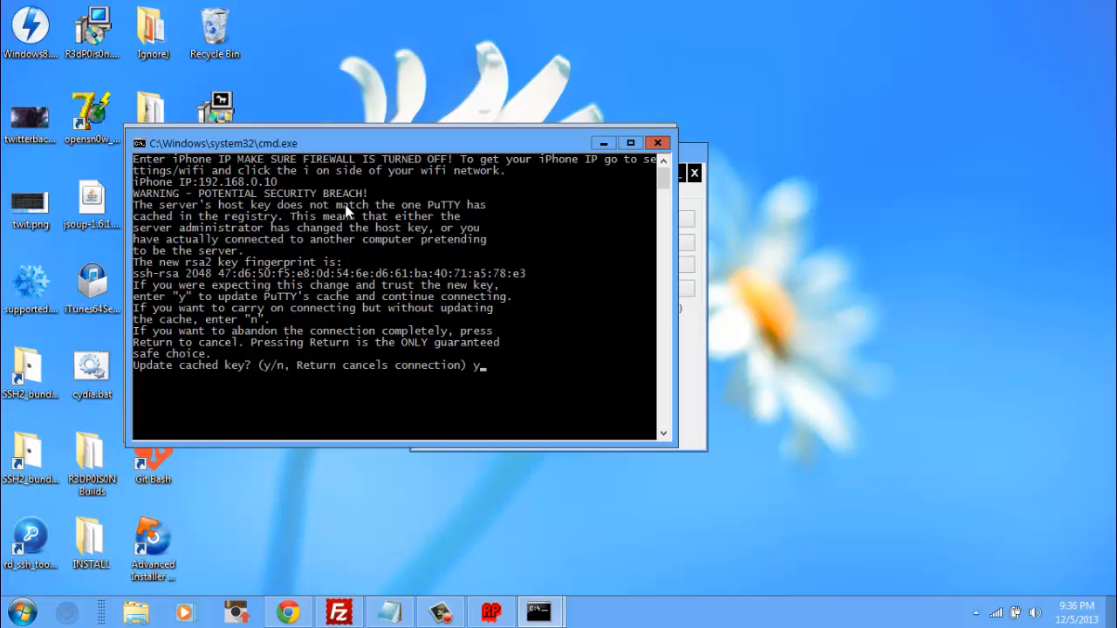
pyautogui.press('Return')
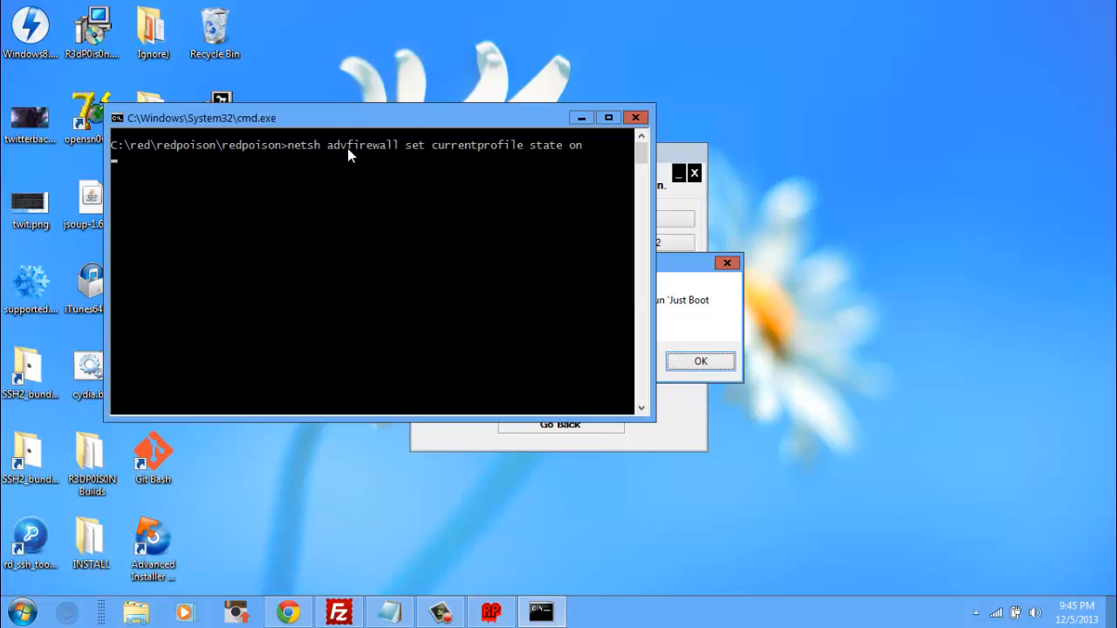
# Run the netsh advfirewall command to switch the Windows firewall back on.
pyautogui.press('enter')
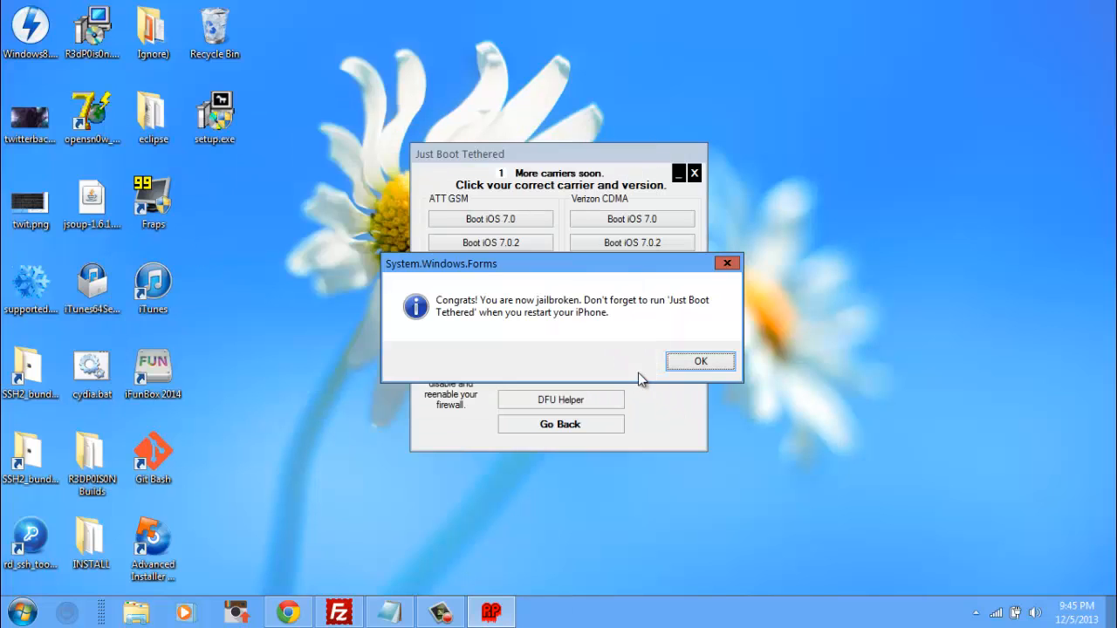
# Dismiss the jailbreak success message and start the ATT GSM iOS 7.0.4 tethered boot with the phone in DFU.
pyautogui.click(700, 362)
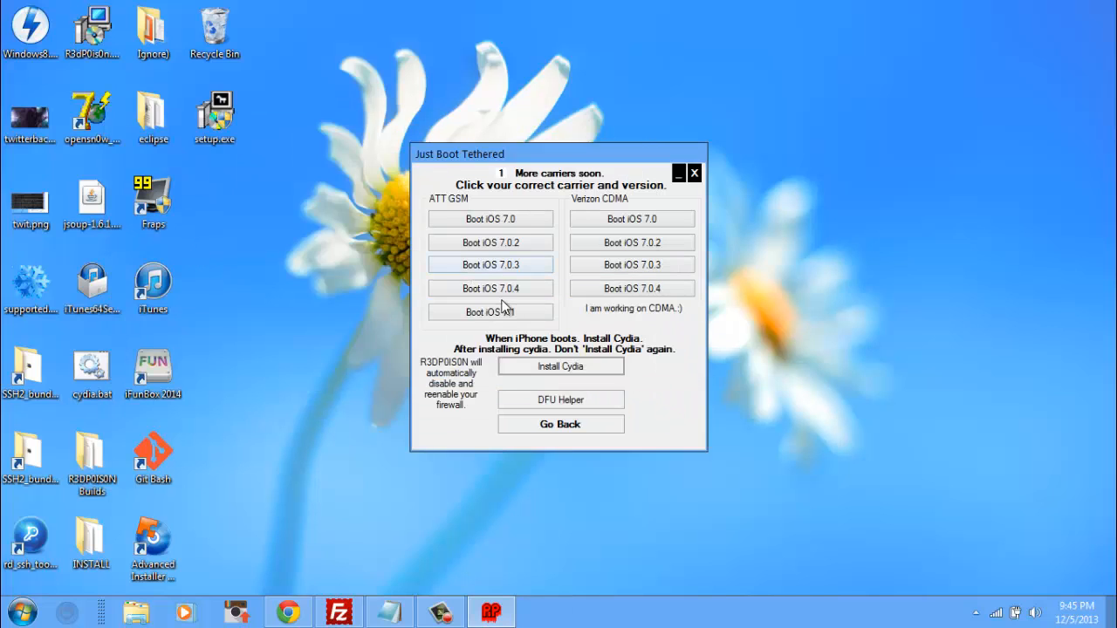
pyautogui.click(560, 399)
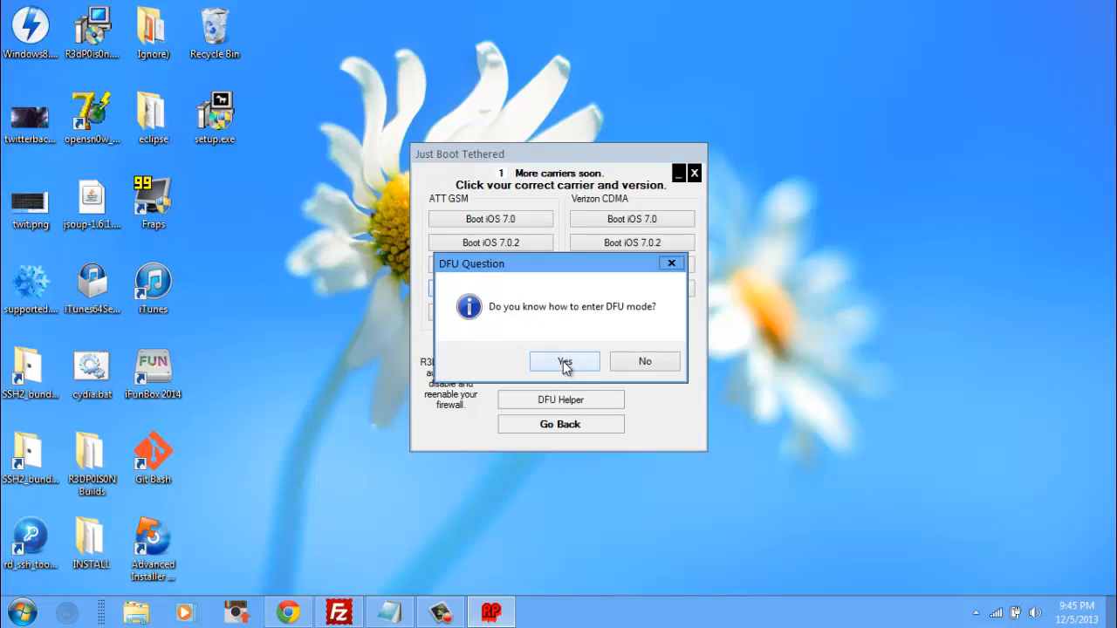
pyautogui.click(564, 361)
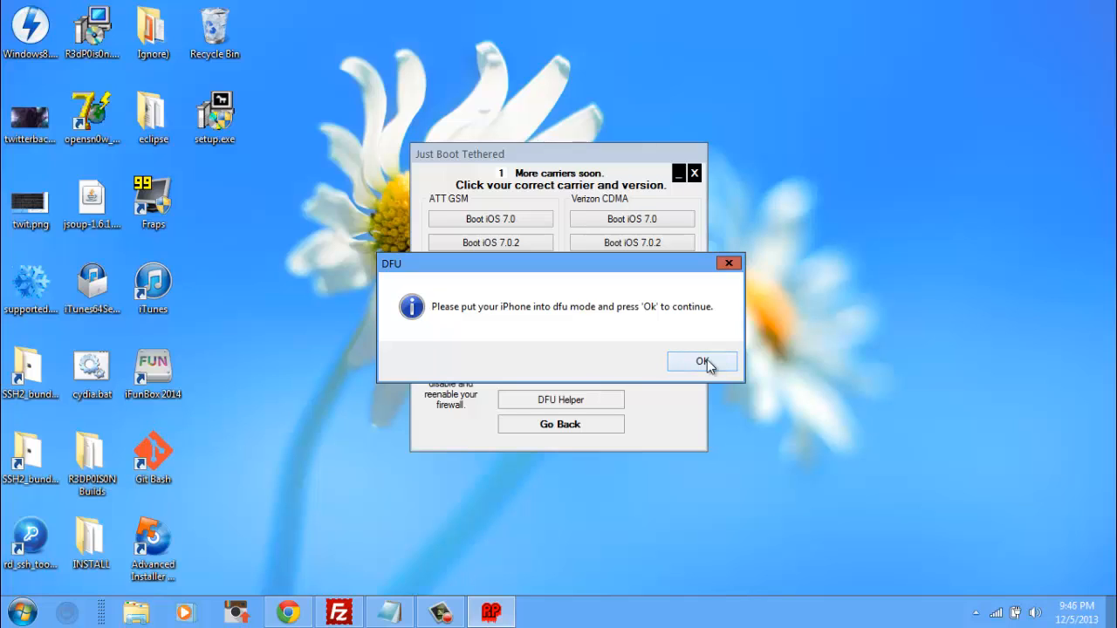
pyautogui.click(702, 362)
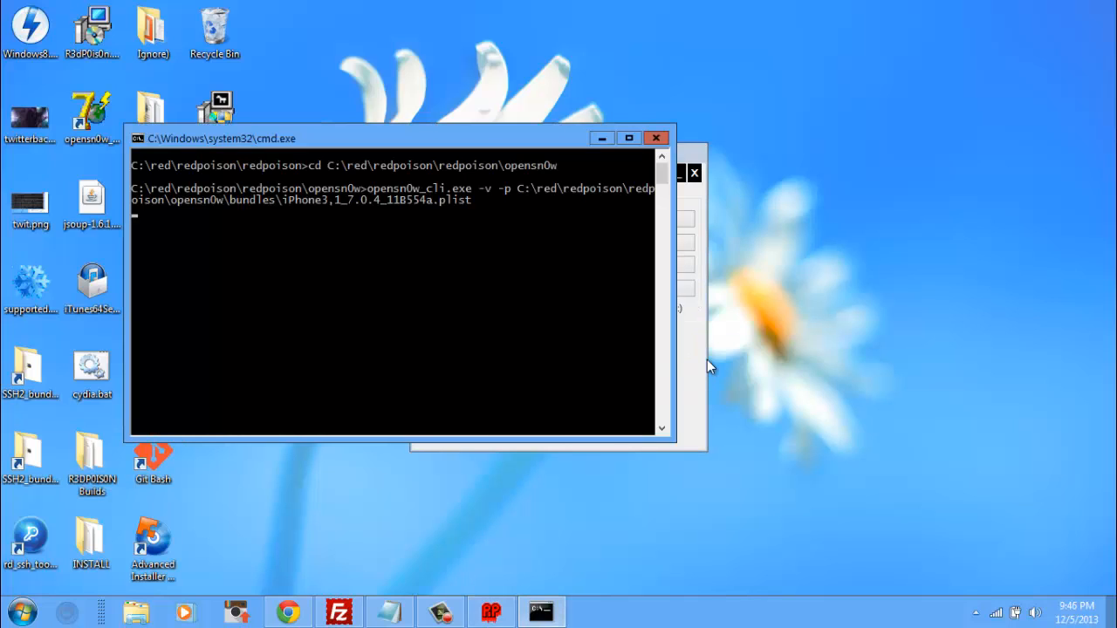
pyautogui.press('enter')
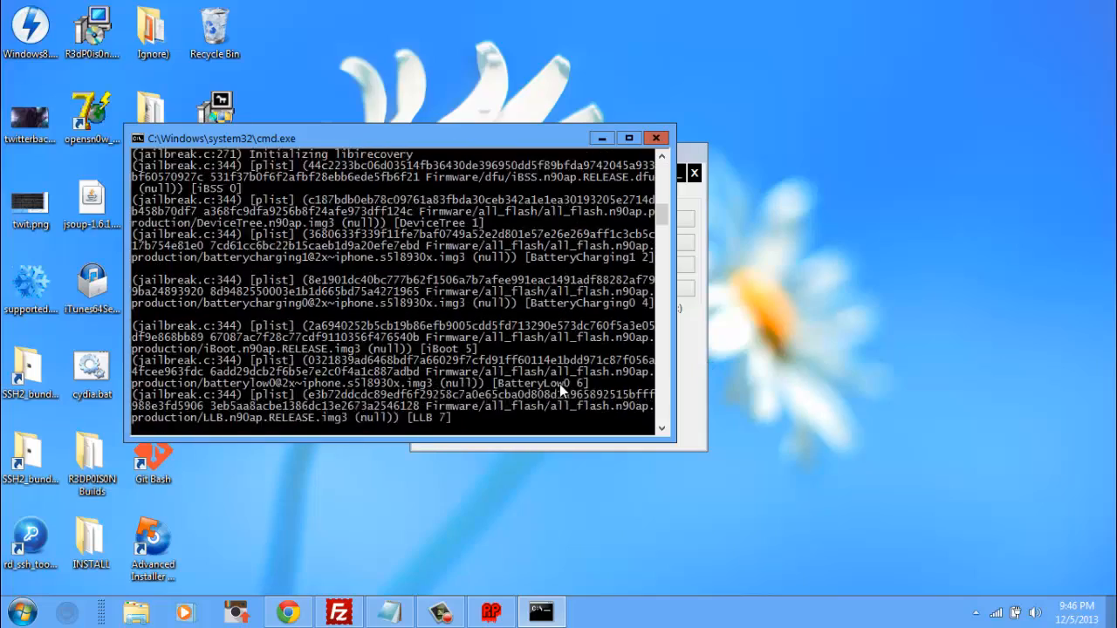